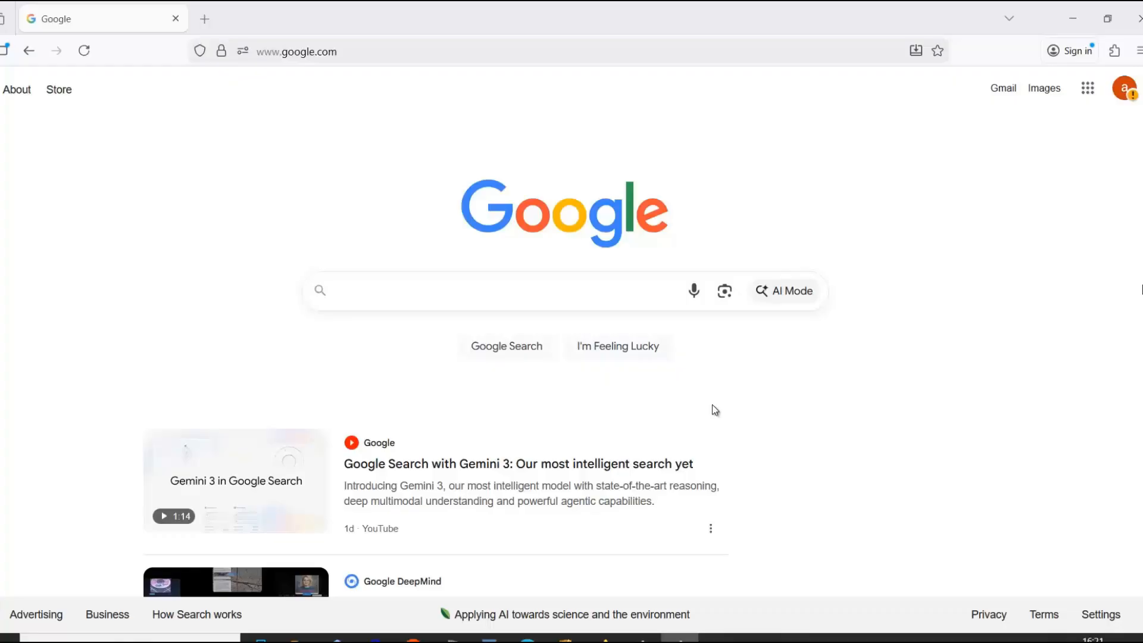
Search 'whisk ai' on Google, open the labs.google/fx Whisk result, and accept the privacy policy.
{"action": "type", "text": "whisk ai"}
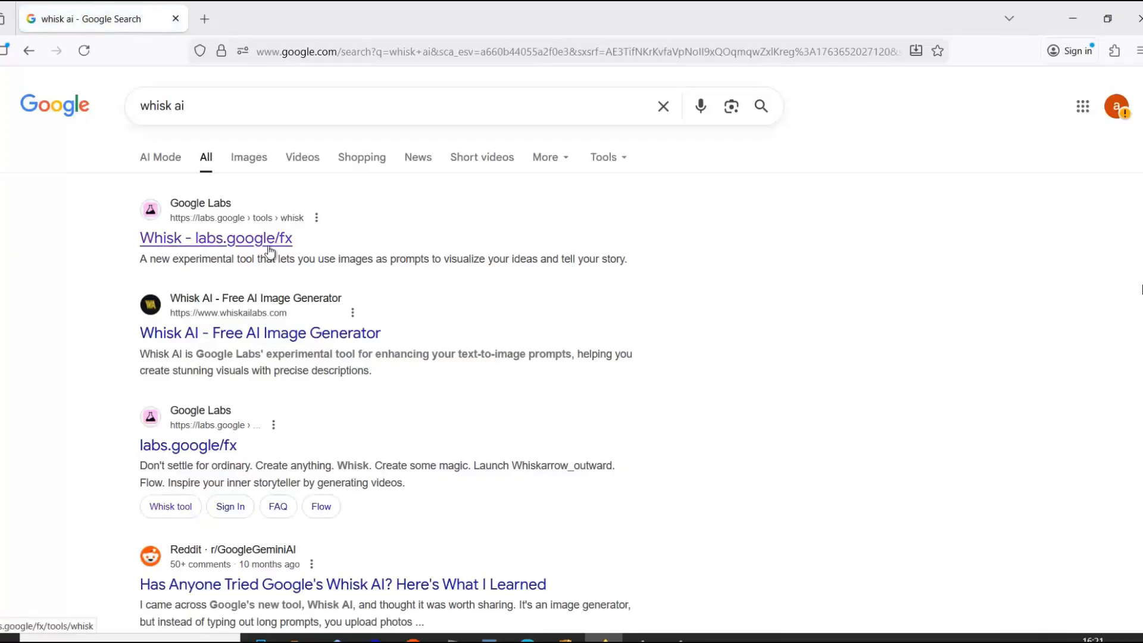
{"action": "left_click", "coordinate": [215, 238]}
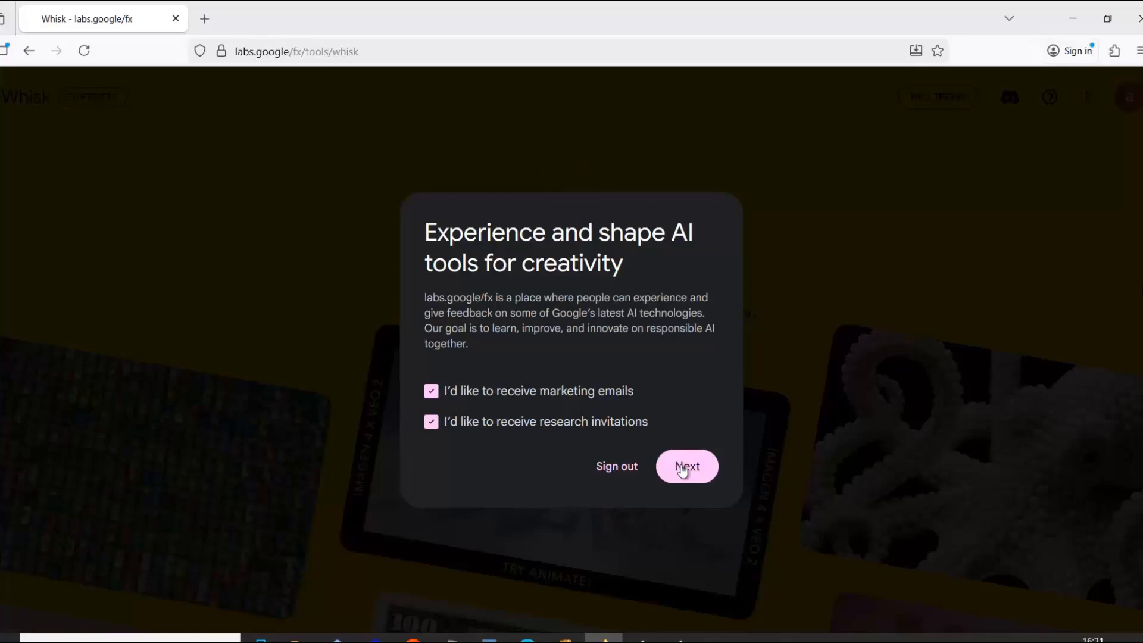
{"action": "left_click", "coordinate": [686, 467]}
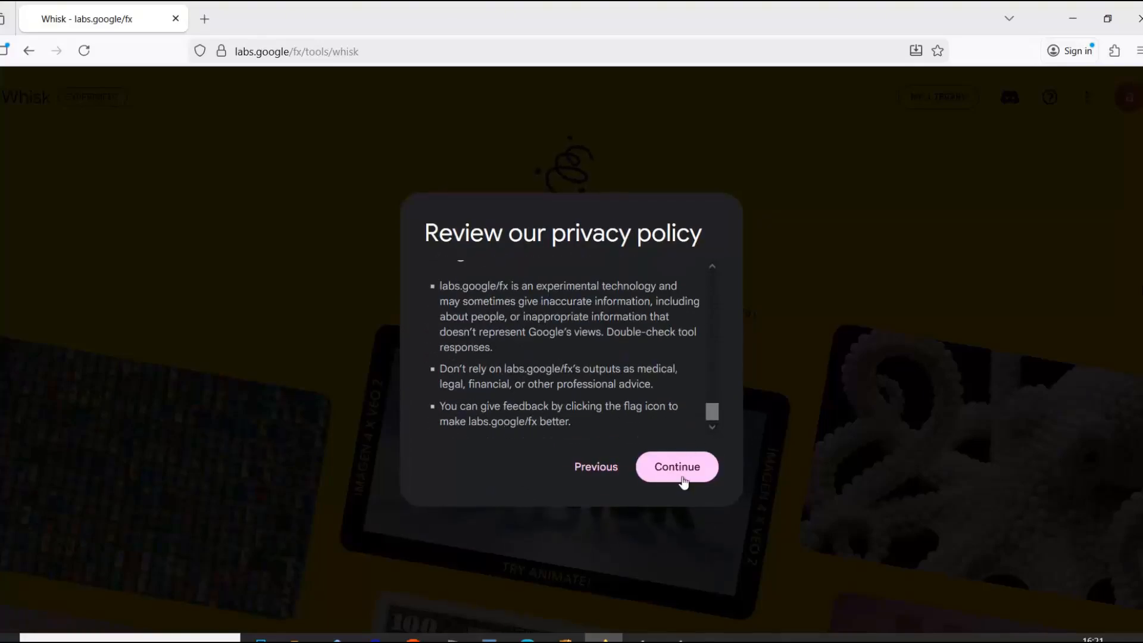
{"action": "left_click", "coordinate": [676, 467]}
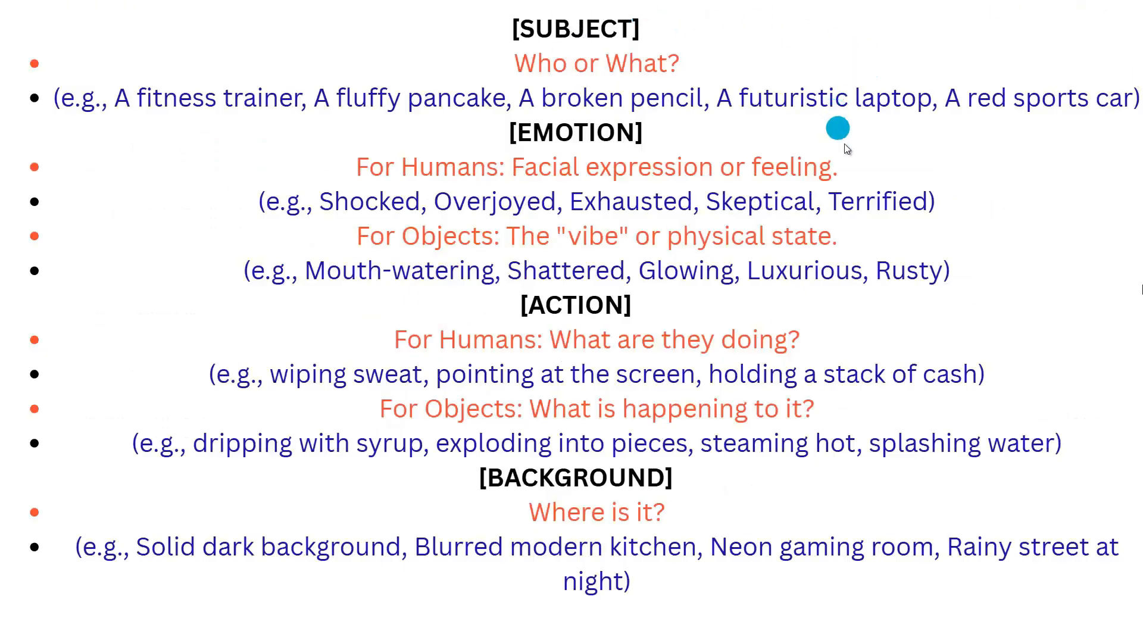
{"action": "mouse_move", "coordinate": [912, 512]}
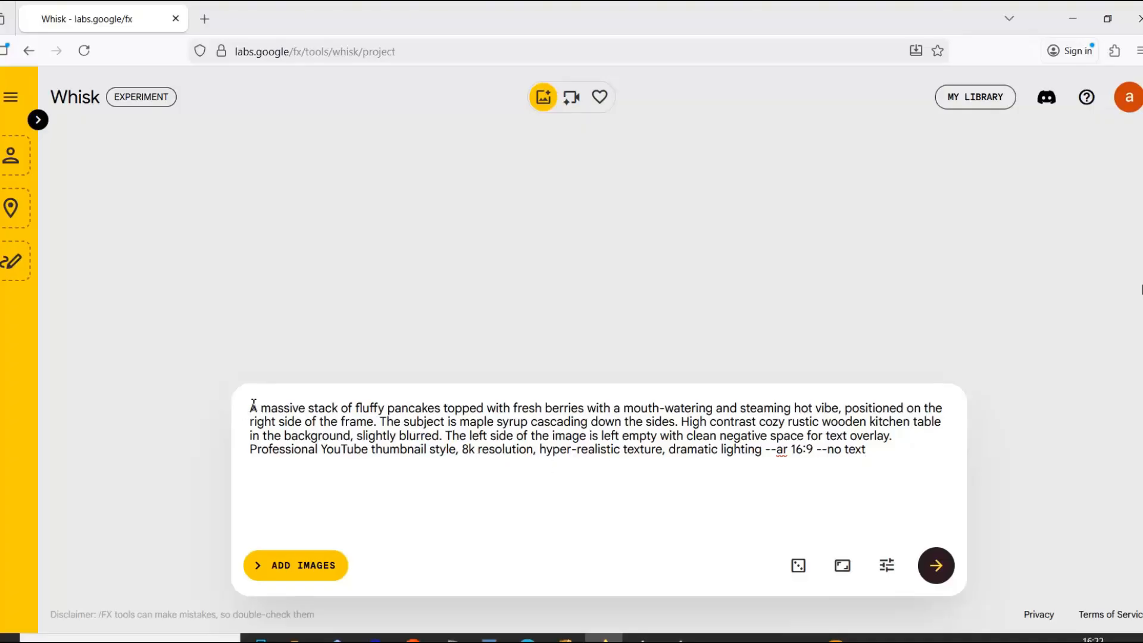
Generate two sets of pancake stack images from the prompt and download the chosen image.
{"action": "left_click_drag", "start_coordinate": [251, 407], "coordinate": [725, 407]}
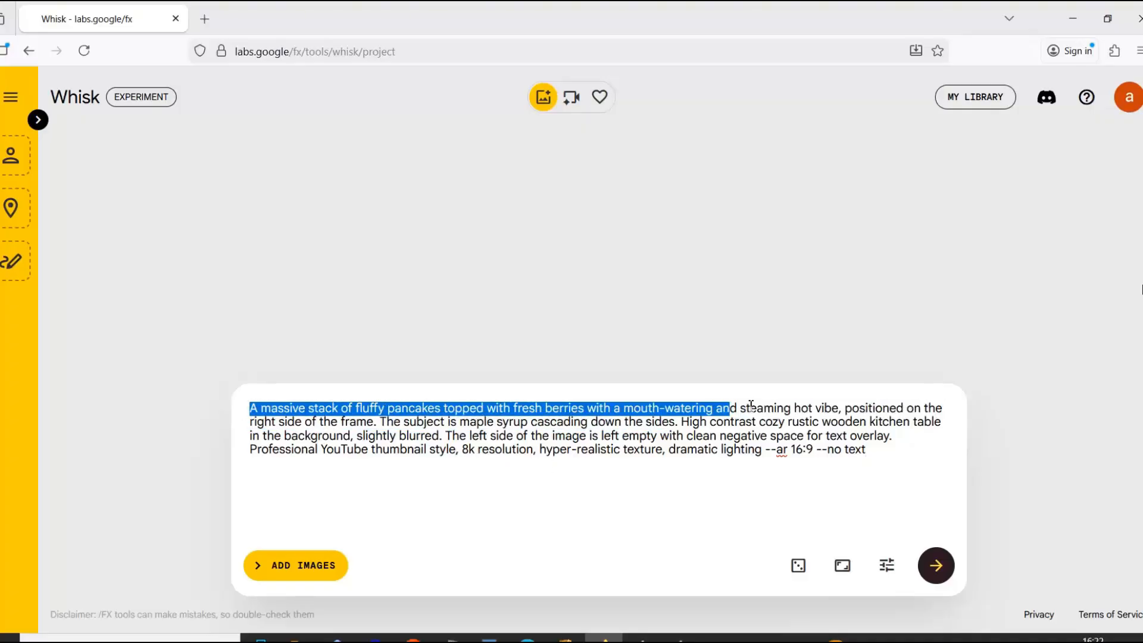
{"action": "key", "text": "ctrl+a"}
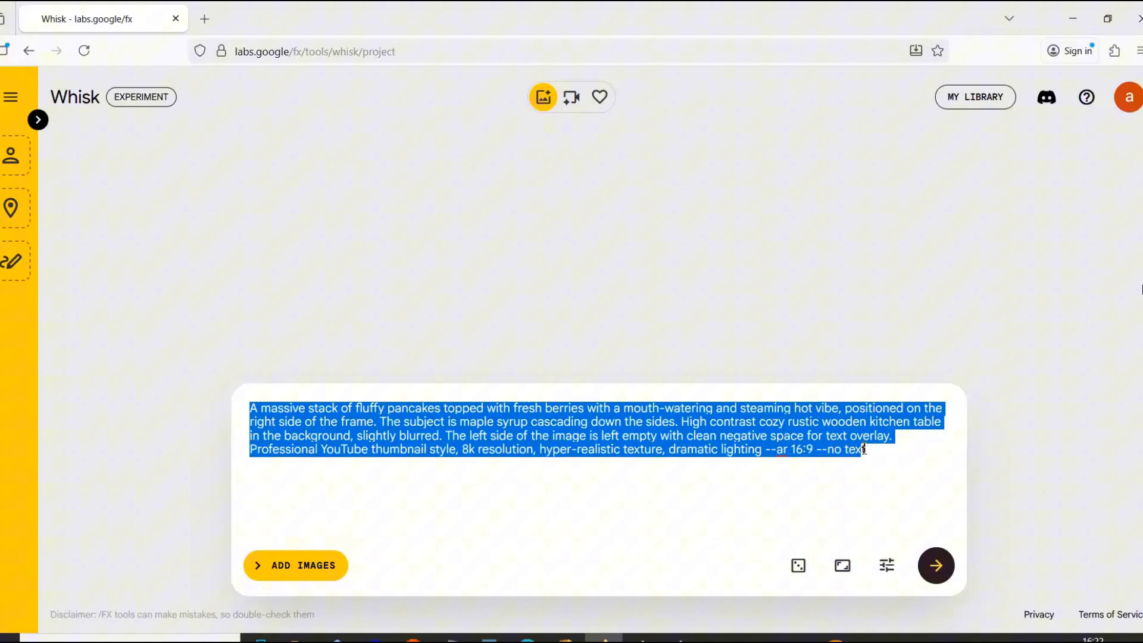
{"action": "left_click", "coordinate": [599, 468]}
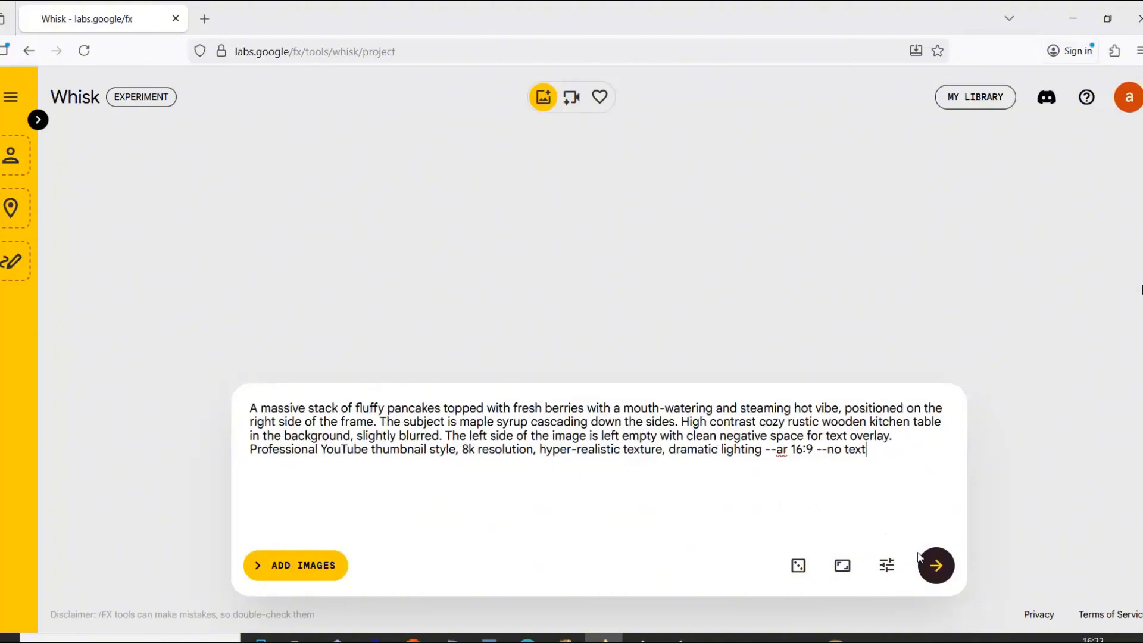
{"action": "left_click", "coordinate": [935, 564]}
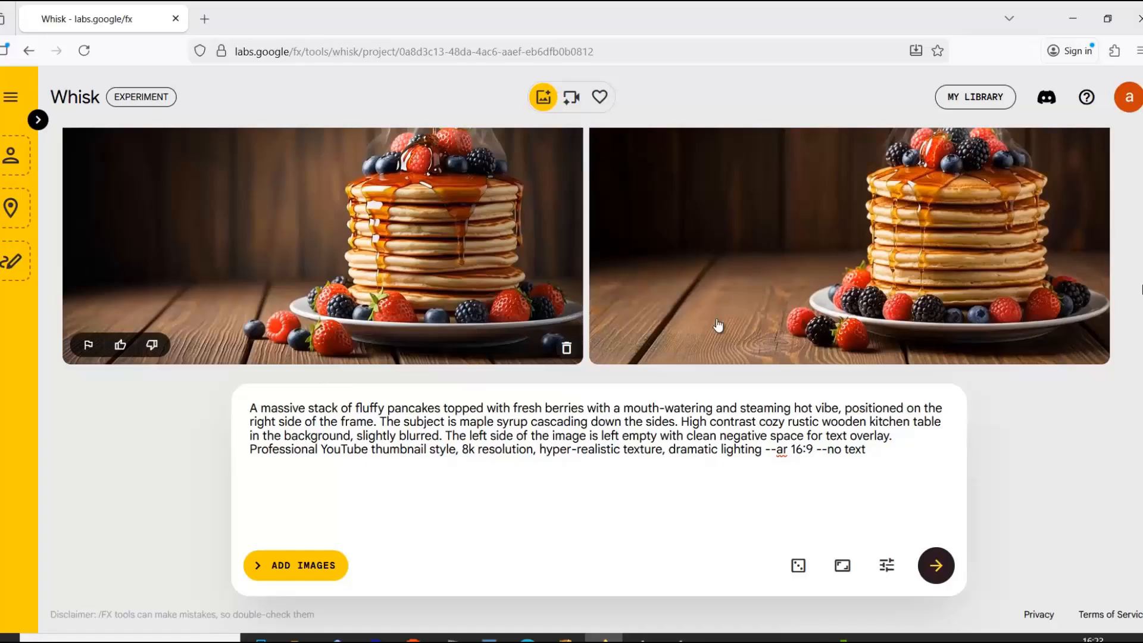
{"action": "scroll", "scroll_direction": "down", "scroll_amount": 3}
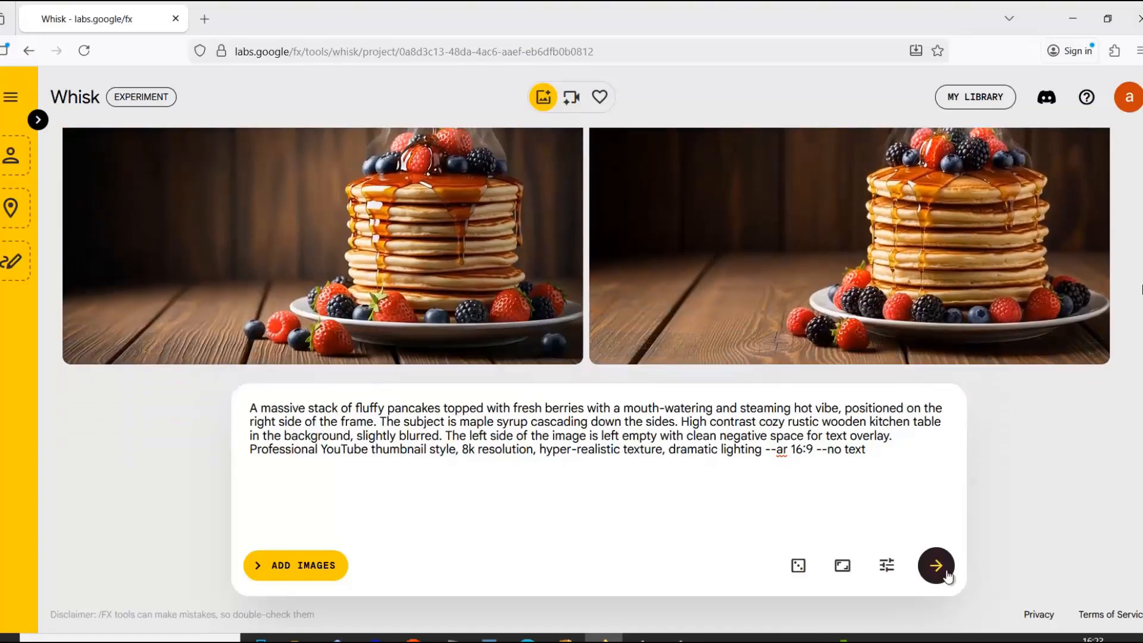
{"action": "left_click", "coordinate": [935, 564]}
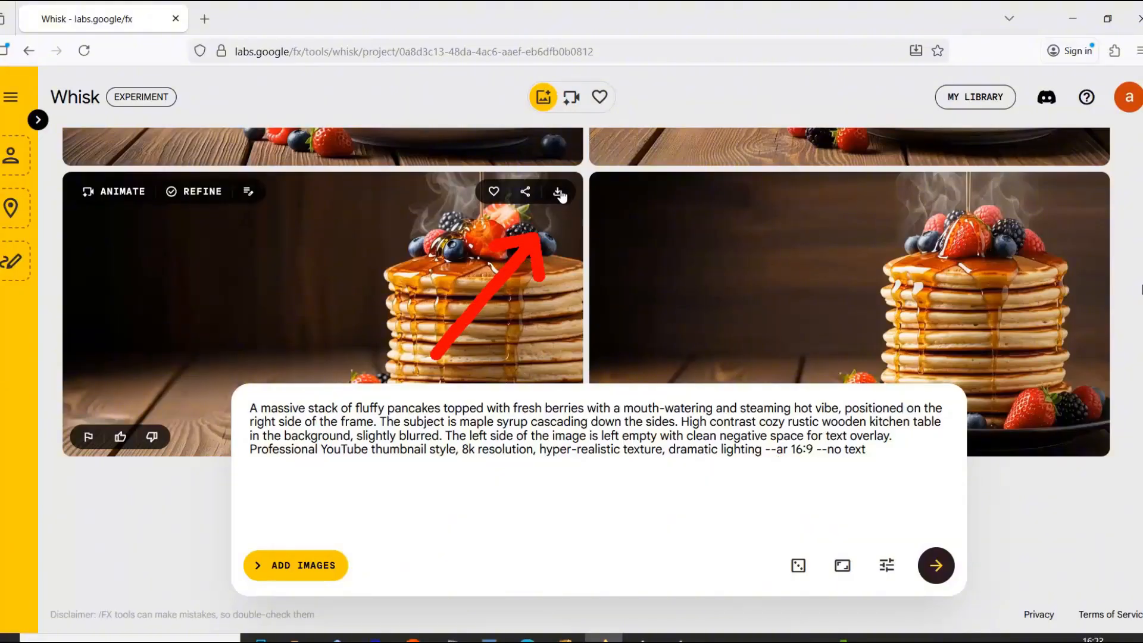
{"action": "left_click", "coordinate": [558, 191]}
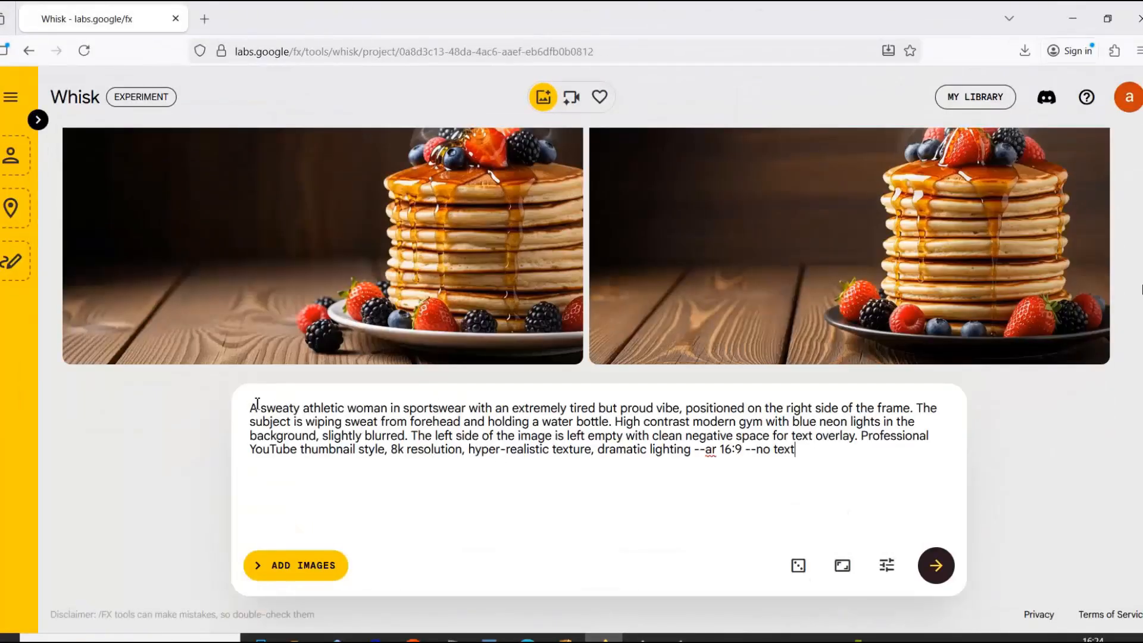
Generate athlete-in-gym images, then regenerate them with a solid dark background.
{"action": "left_click_drag", "start_coordinate": [250, 408], "coordinate": [685, 421]}
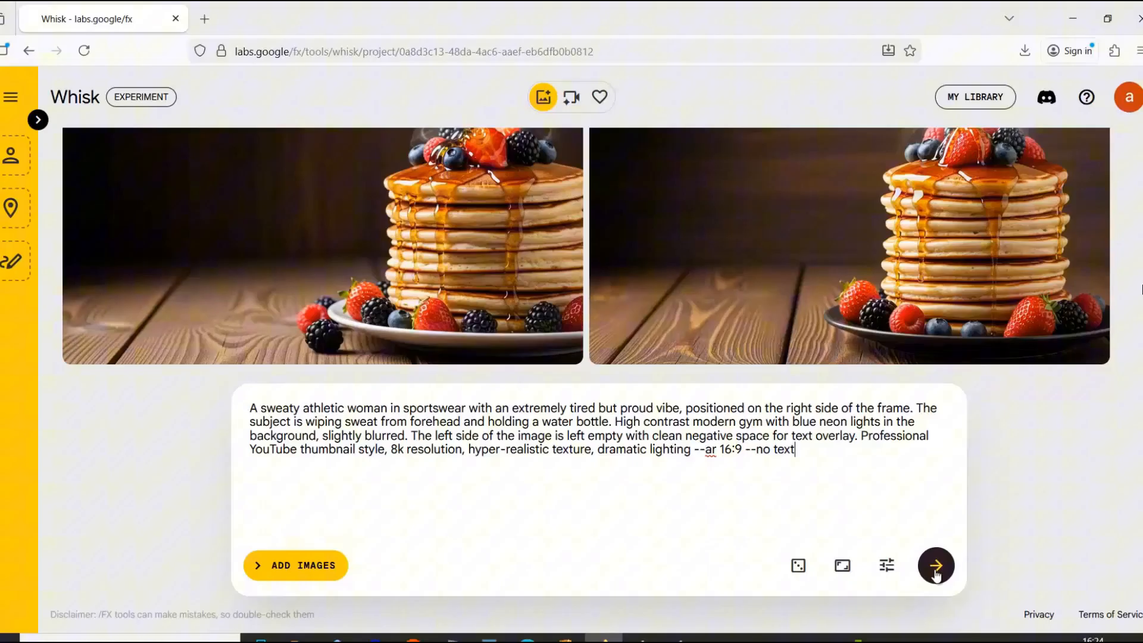
{"action": "left_click", "coordinate": [936, 565]}
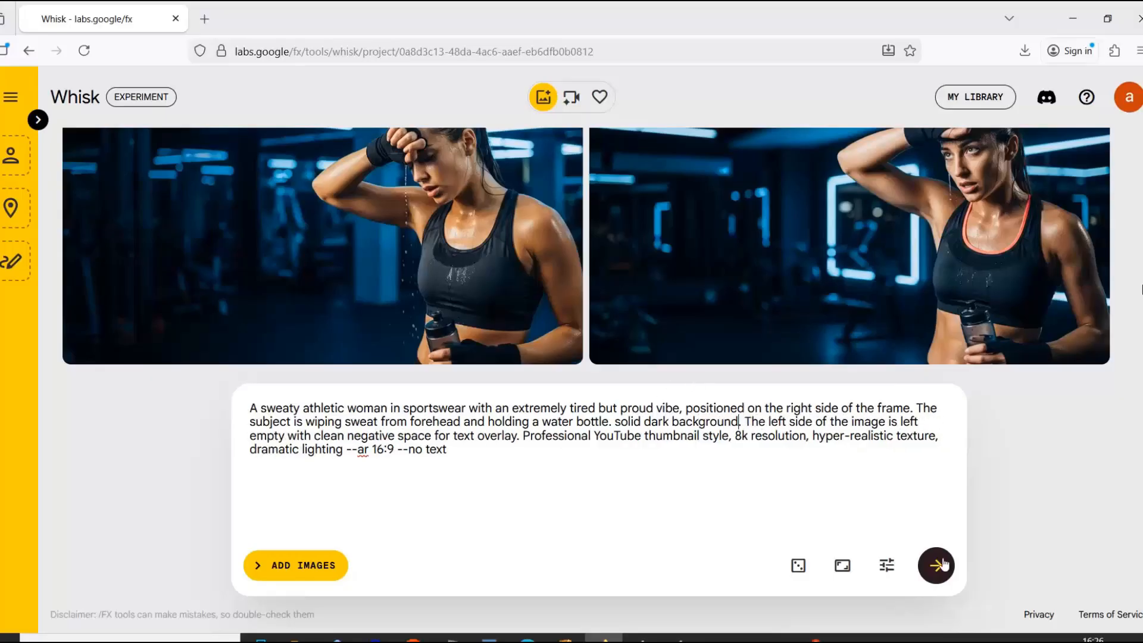
{"action": "left_click", "coordinate": [935, 565]}
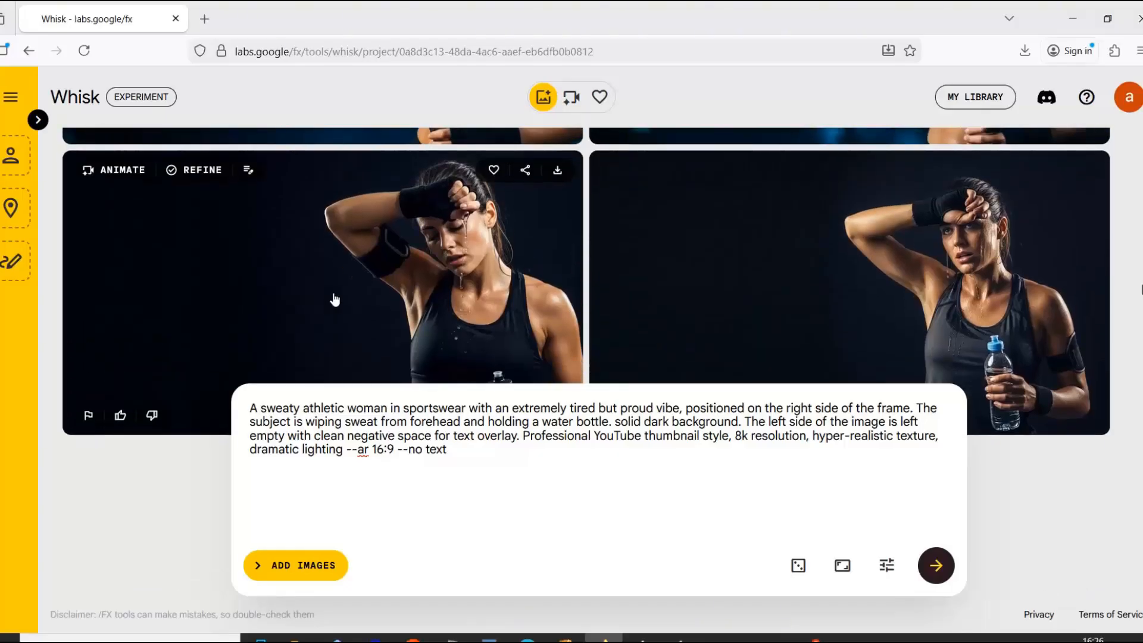
{"action": "scroll", "scroll_direction": "down", "scroll_amount": 3}
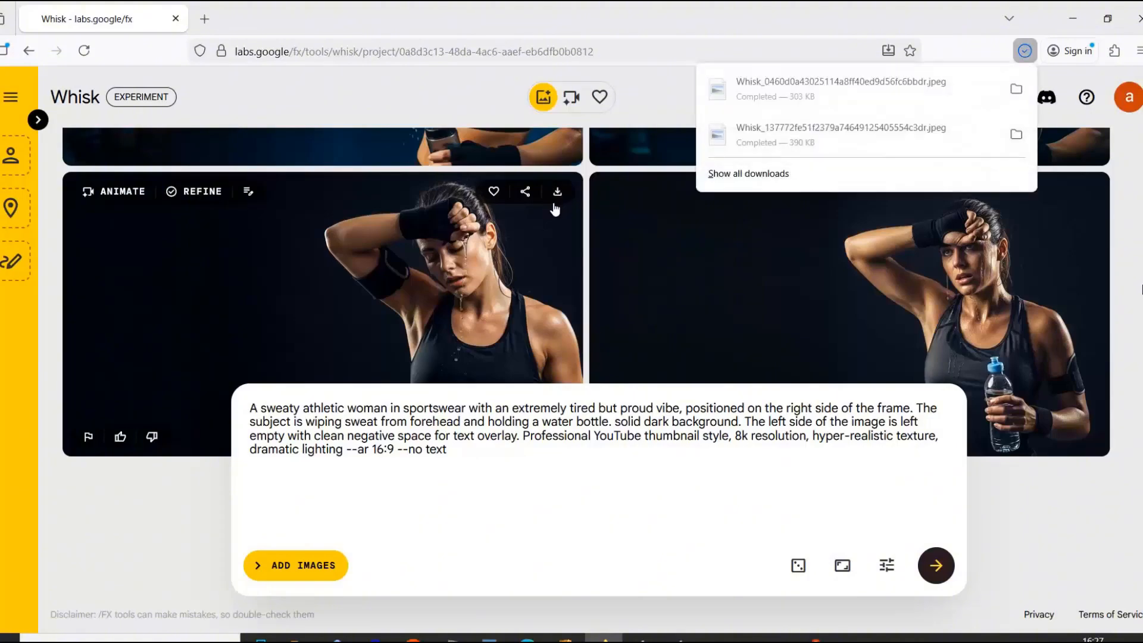
{"action": "mouse_move", "coordinate": [478, 239]}
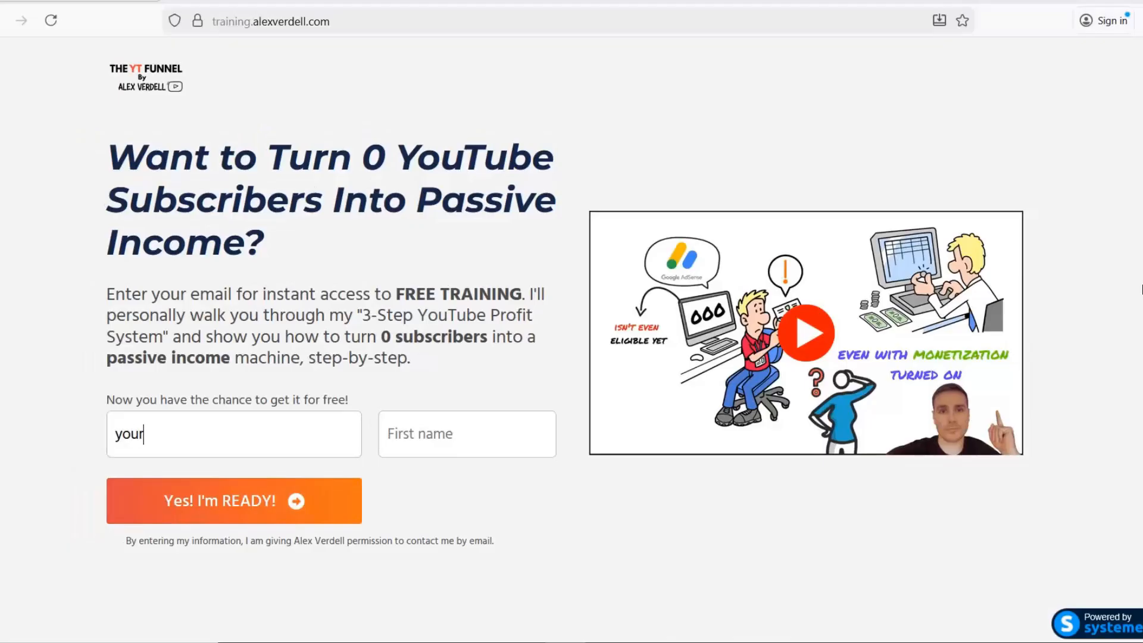
{"action": "type", "text": "email@"}
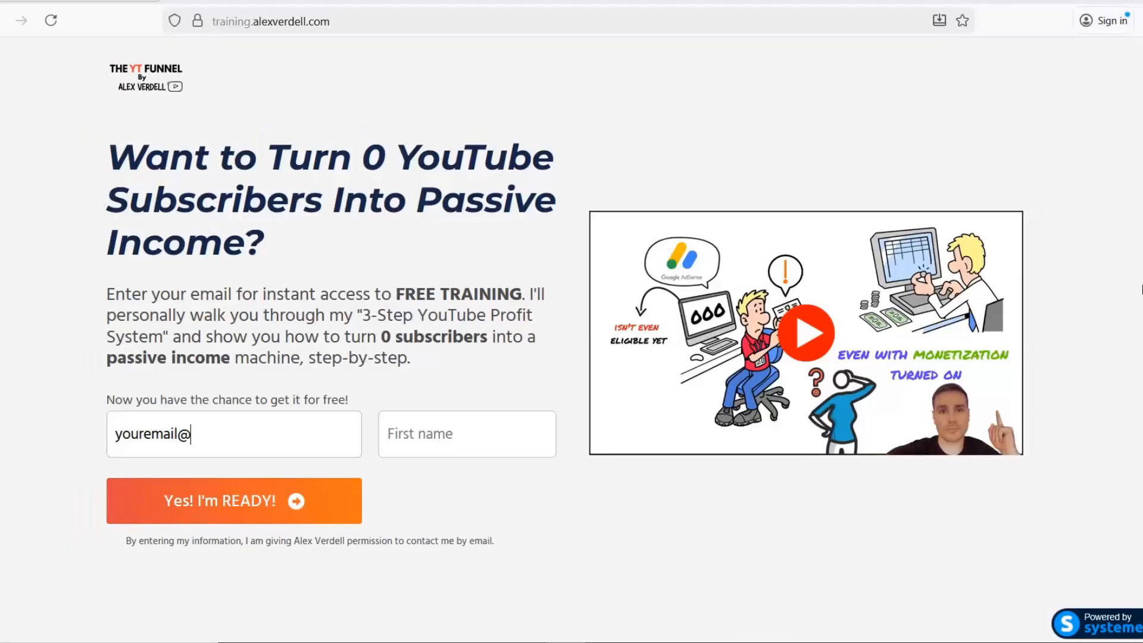
{"action": "type", "text": "gmail.com"}
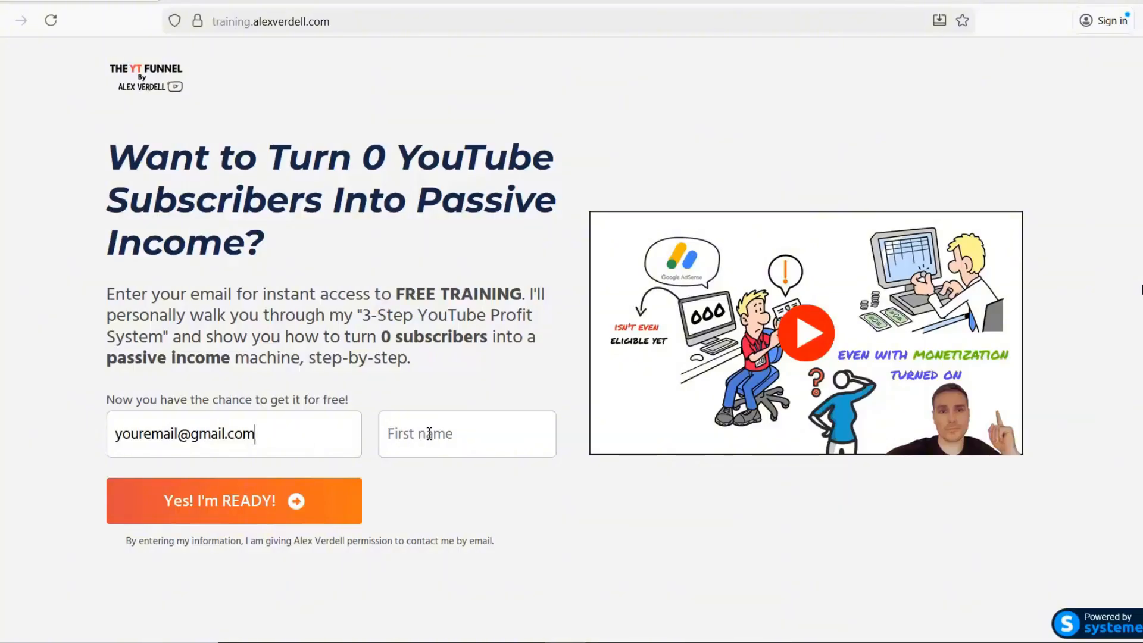
{"action": "type", "text": "your"}
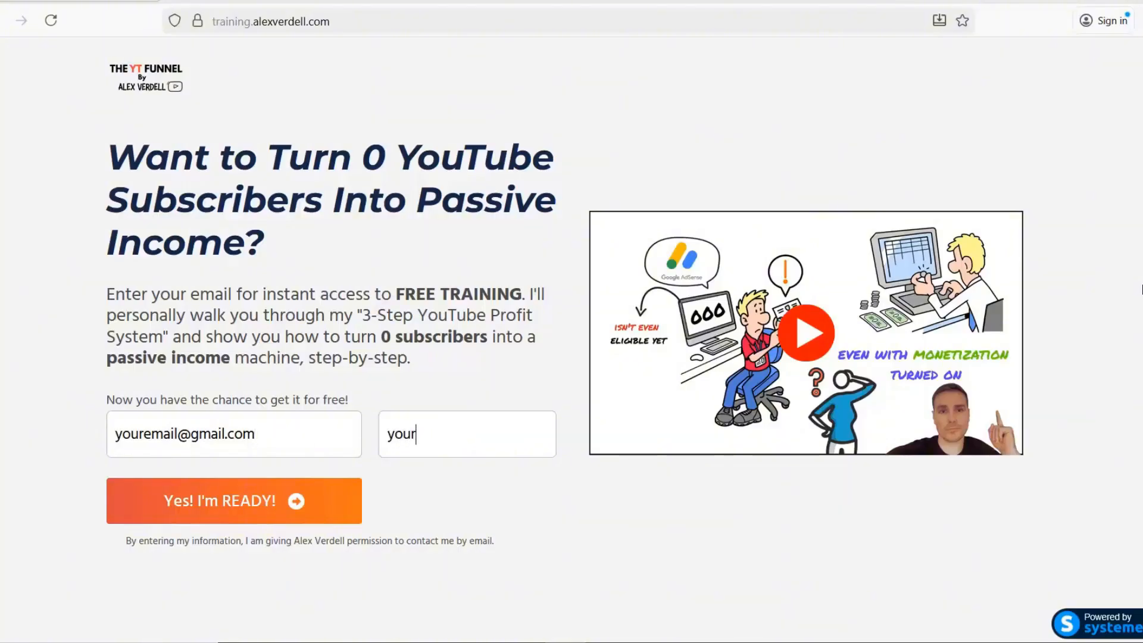
{"action": "type", "text": "name"}
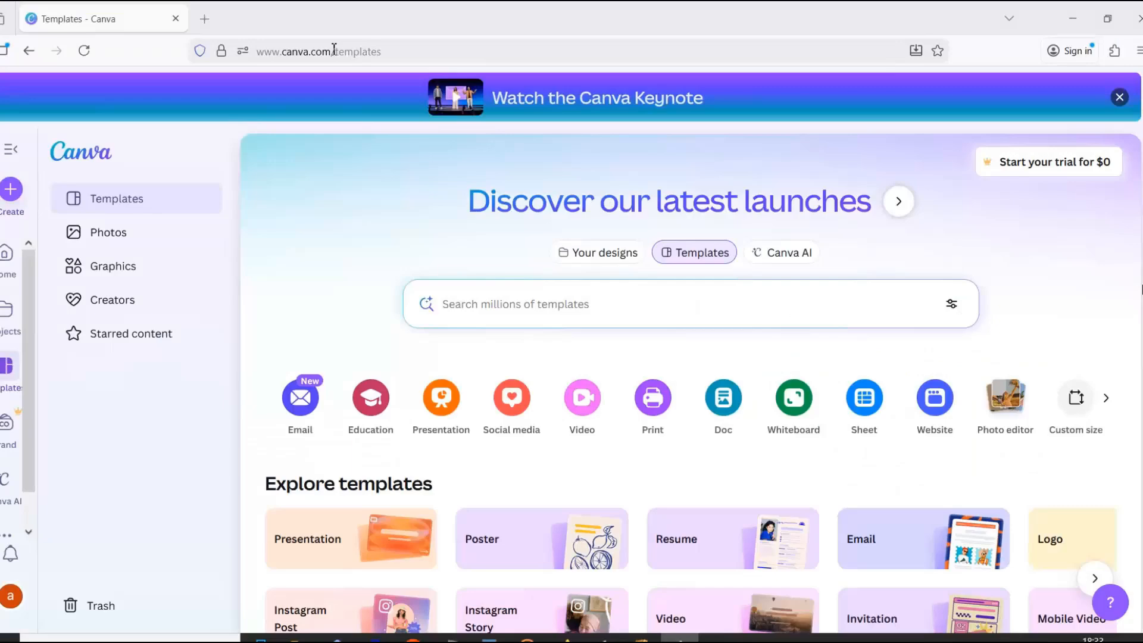
{"action": "mouse_move", "coordinate": [511, 399]}
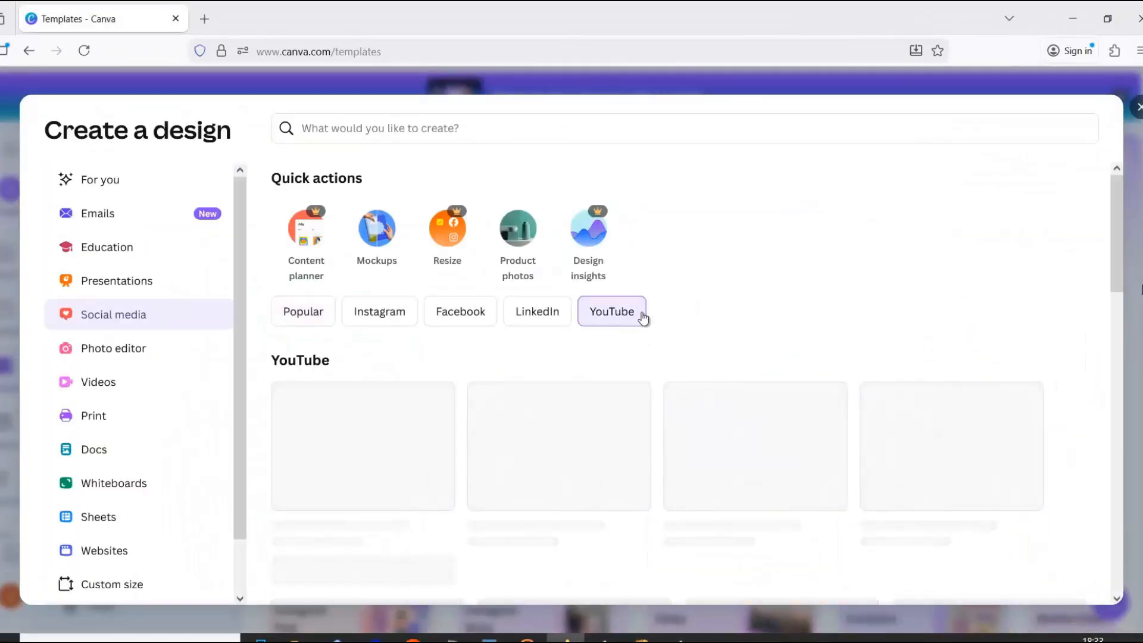
Create a blank 1280×720 YouTube Thumbnail design from Canva's YouTube formats.
{"action": "left_click", "coordinate": [611, 312]}
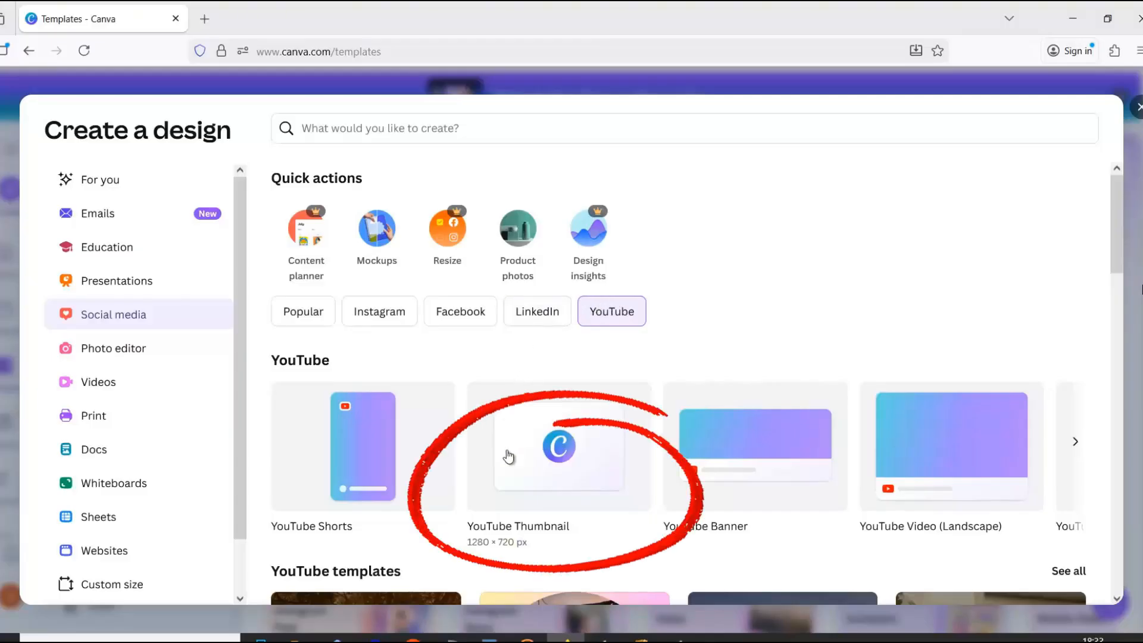
{"action": "left_click", "coordinate": [559, 445]}
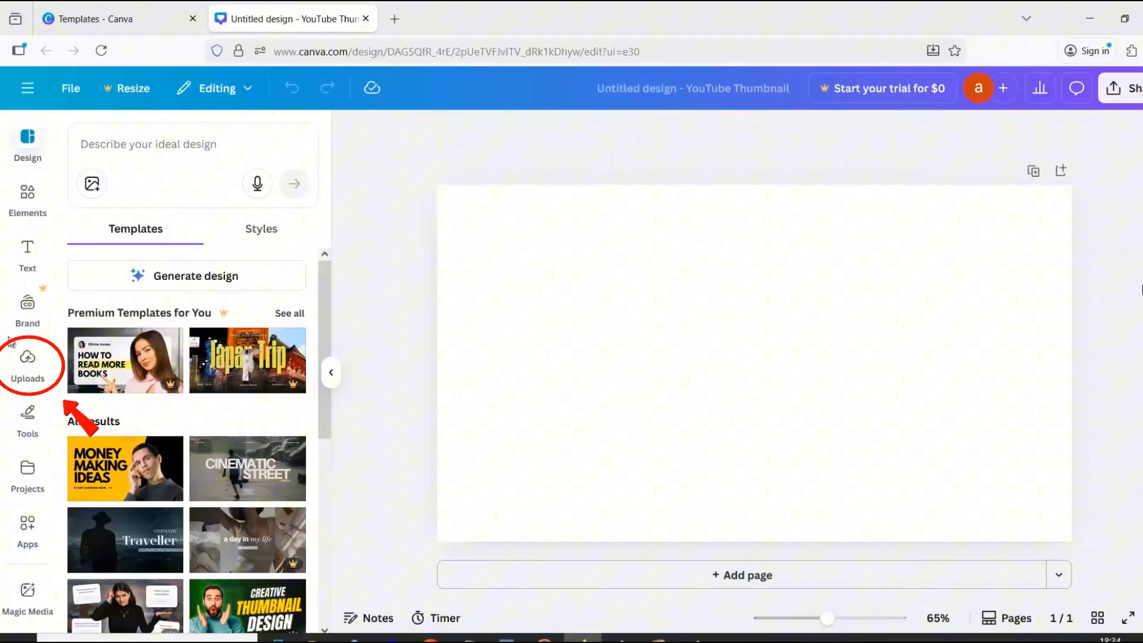
Add the uploaded pancake stack photo and stretch it to cover the thumbnail page.
{"action": "left_click", "coordinate": [27, 364]}
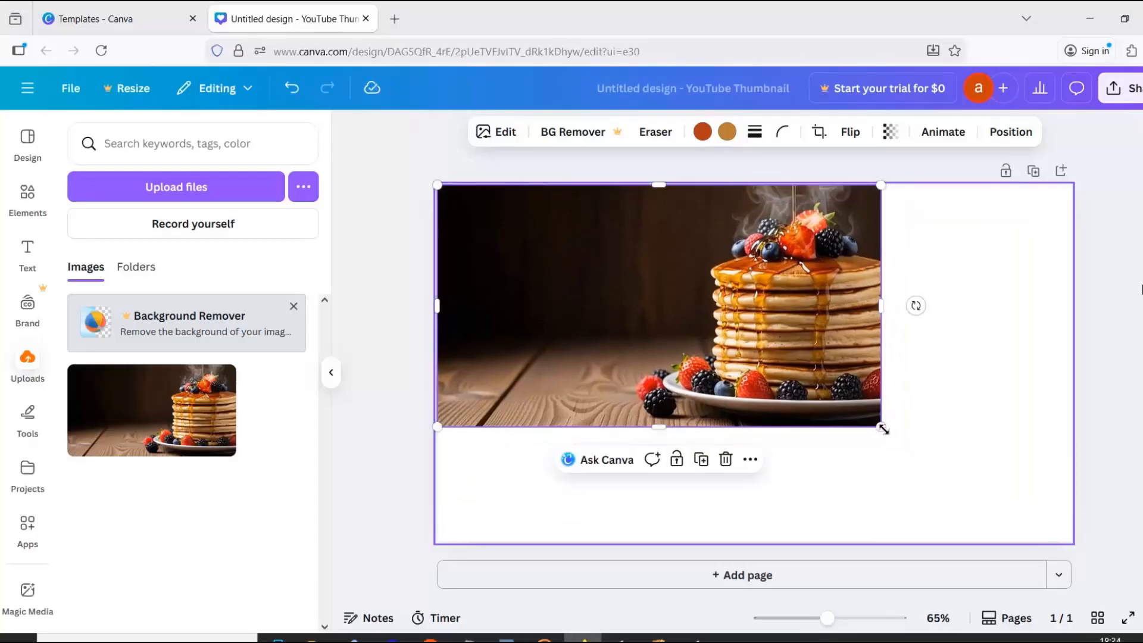
{"action": "left_click_drag", "start_coordinate": [882, 429], "coordinate": [1071, 529]}
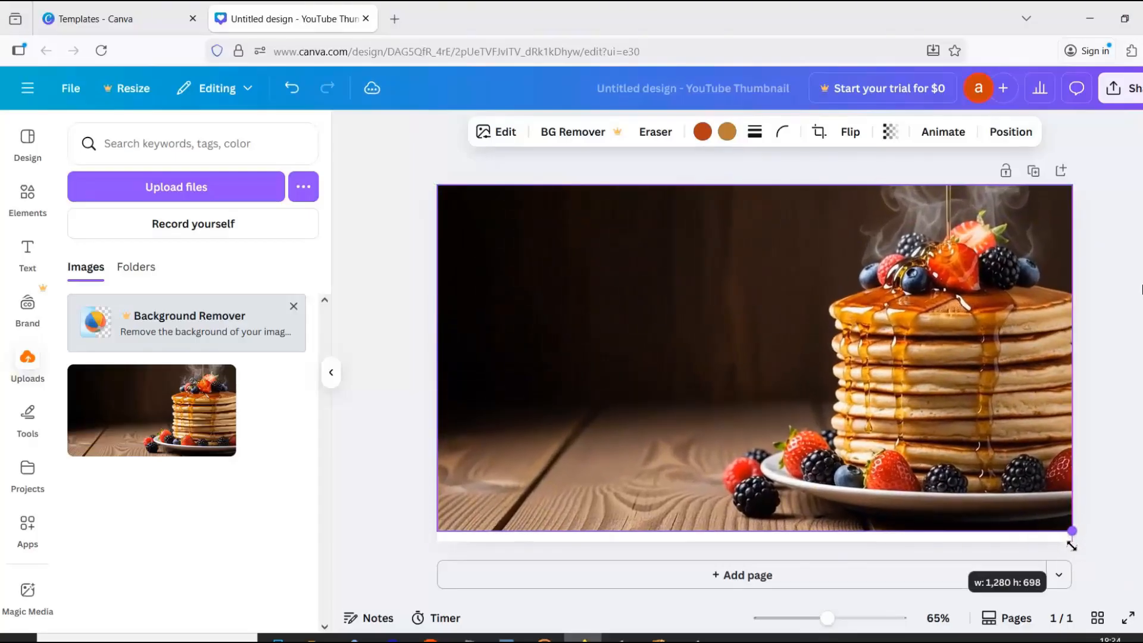
{"action": "left_click", "coordinate": [729, 364]}
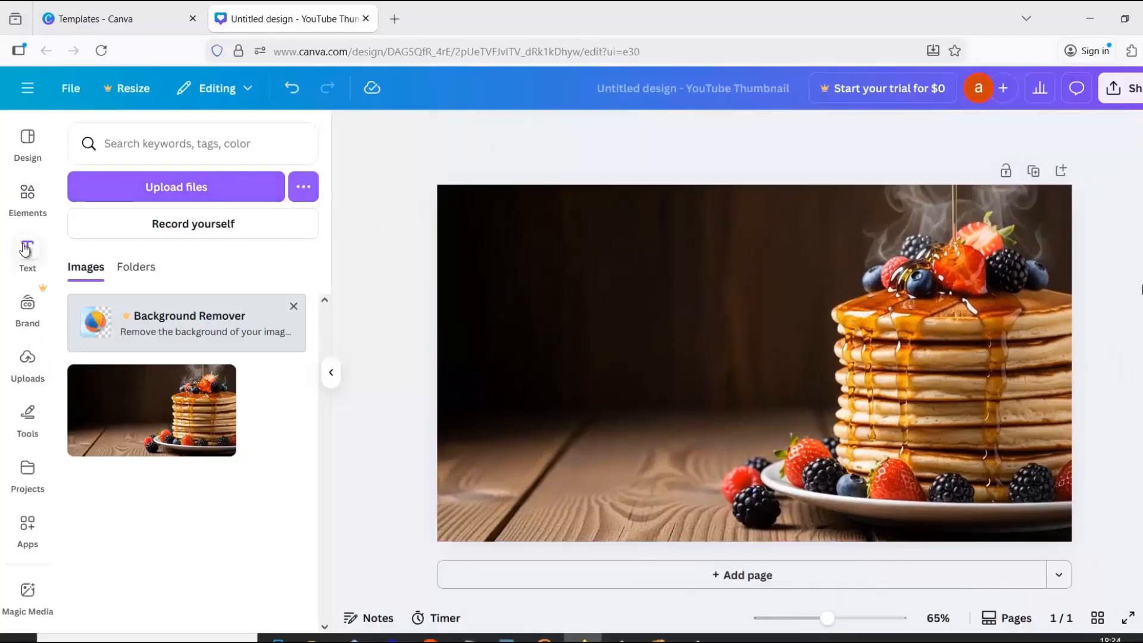
Add a white 'PANCAKE IN 10 MINUTES' heading to the thumbnail.
{"action": "left_click", "coordinate": [27, 251]}
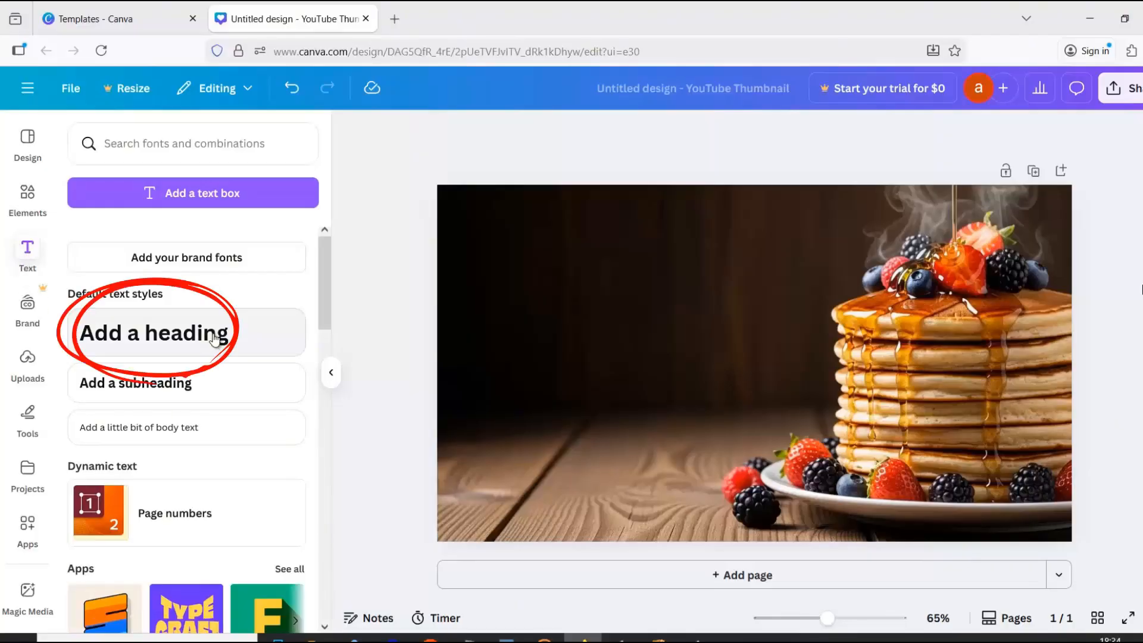
{"action": "left_click", "coordinate": [153, 332]}
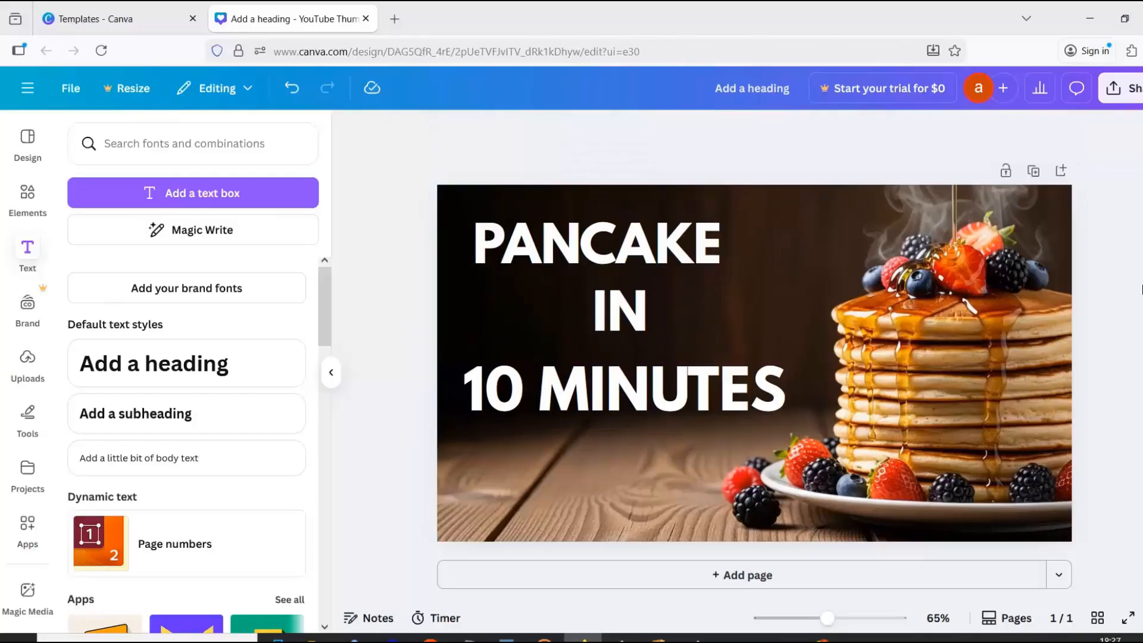
{"action": "left_click", "coordinate": [594, 246]}
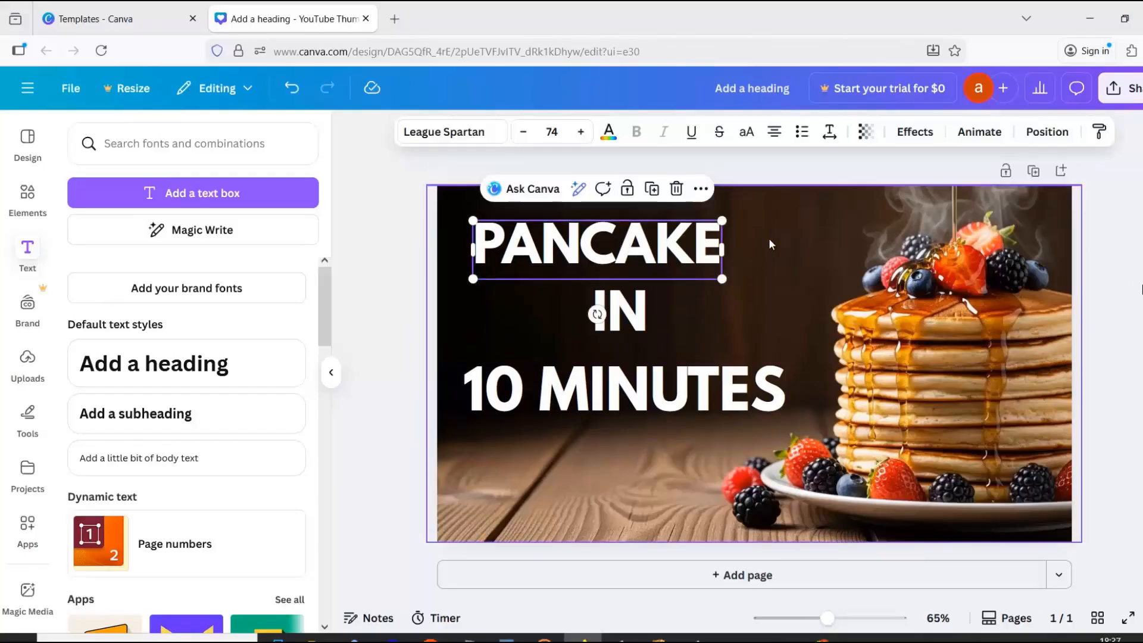
Apply the Lift effect to the heading with increased intensity.
{"action": "left_click", "coordinate": [914, 132]}
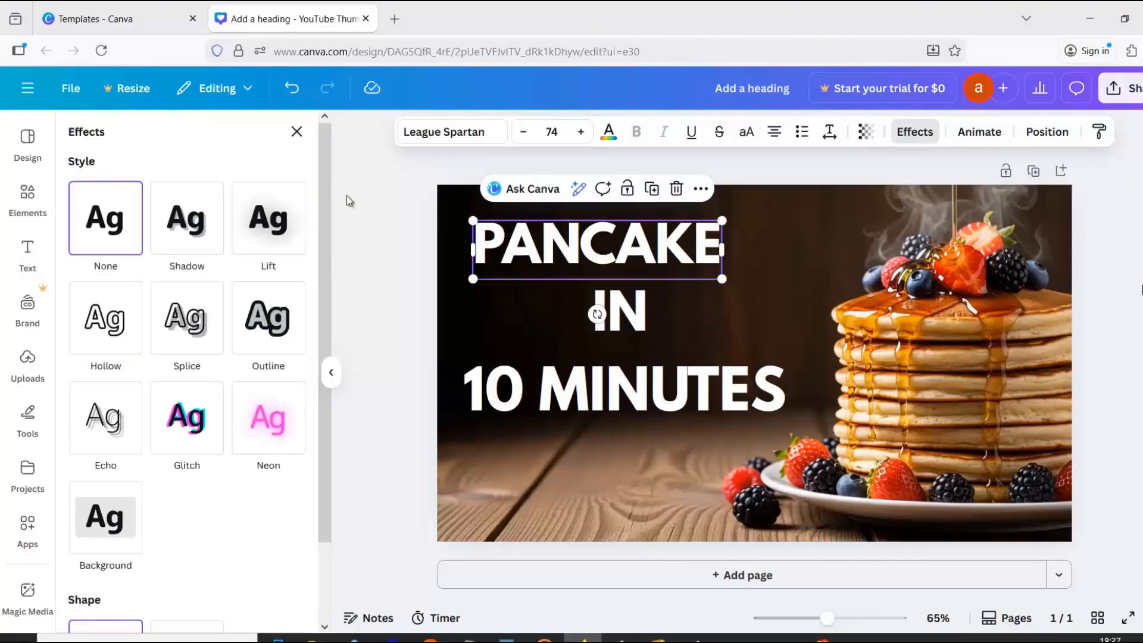
{"action": "left_click", "coordinate": [269, 217]}
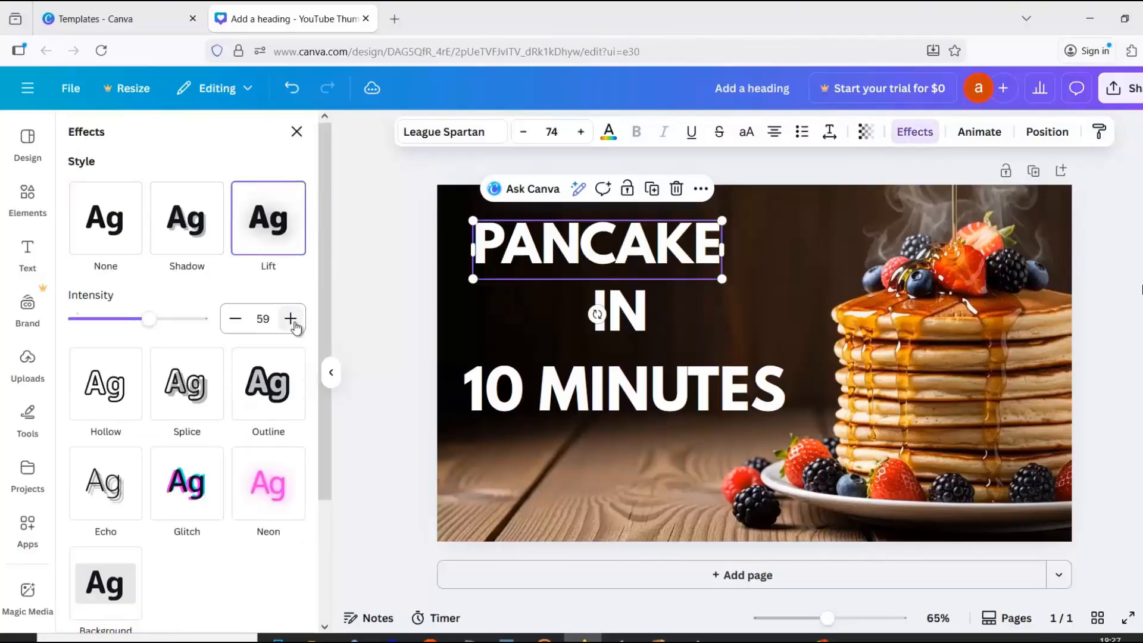
{"action": "left_click", "coordinate": [623, 389]}
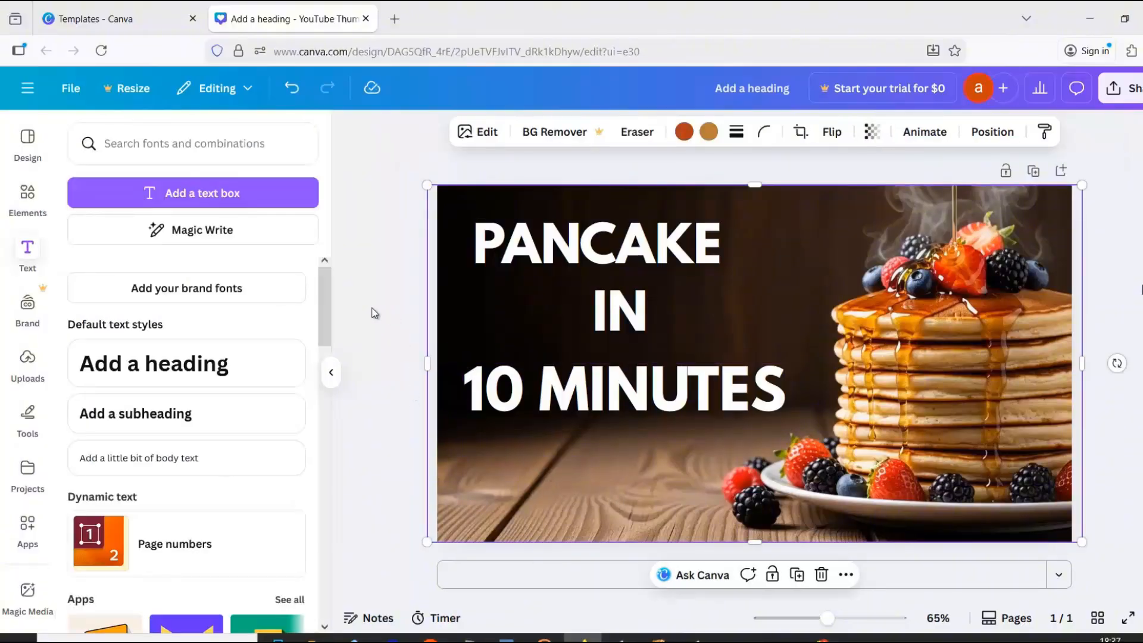
{"action": "left_click", "coordinate": [291, 18]}
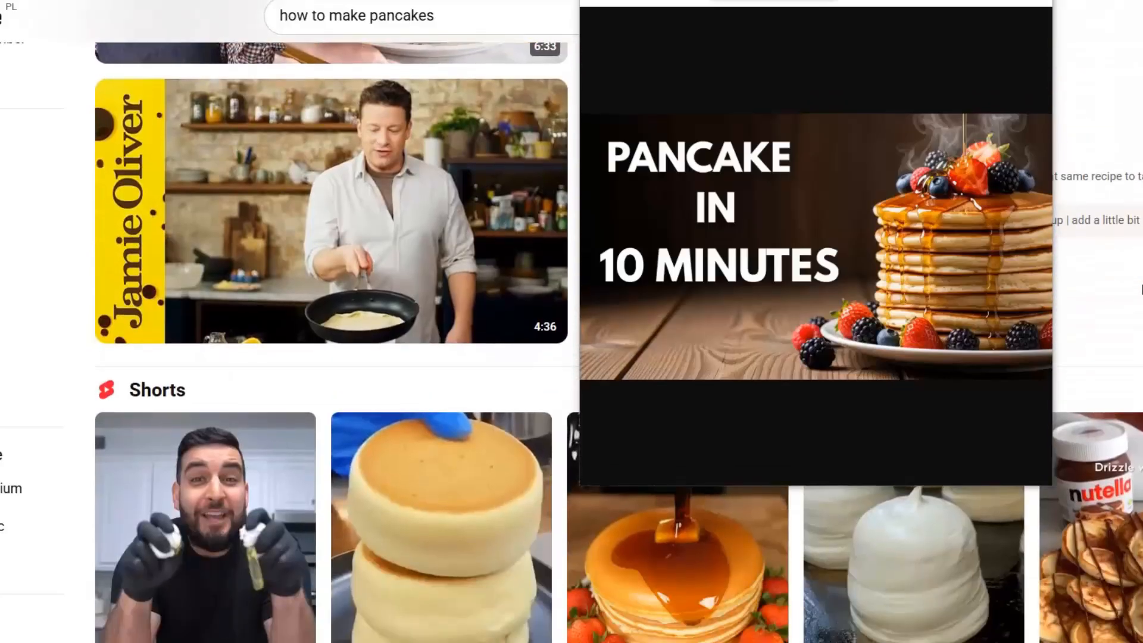
{"action": "scroll", "scroll_direction": "down", "scroll_amount": 3}
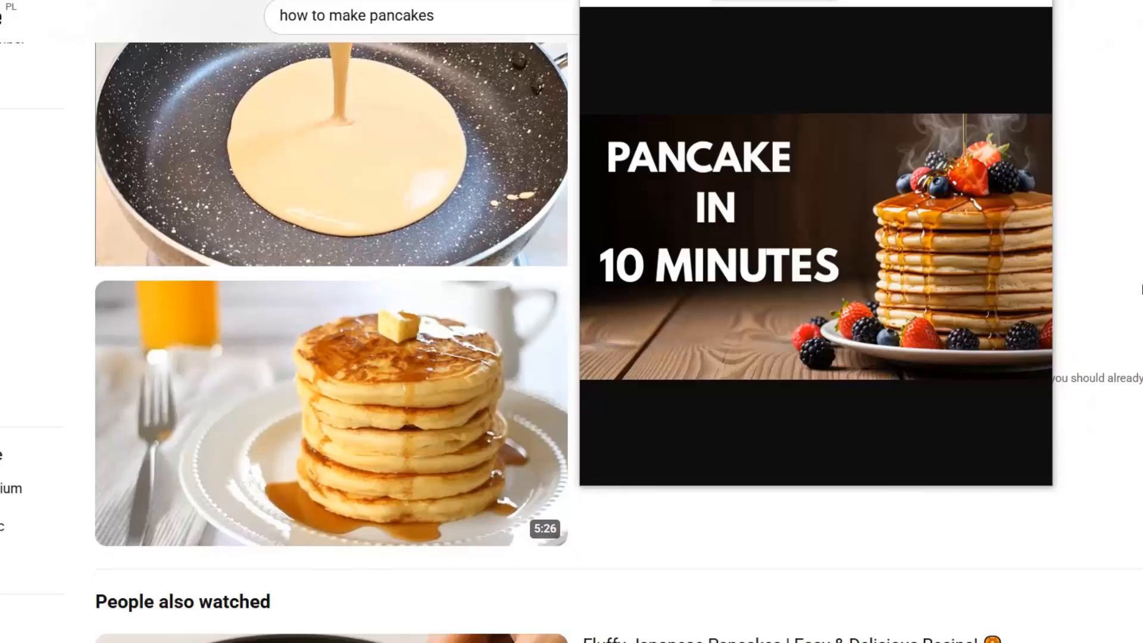
{"action": "scroll", "scroll_direction": "down", "scroll_amount": 3}
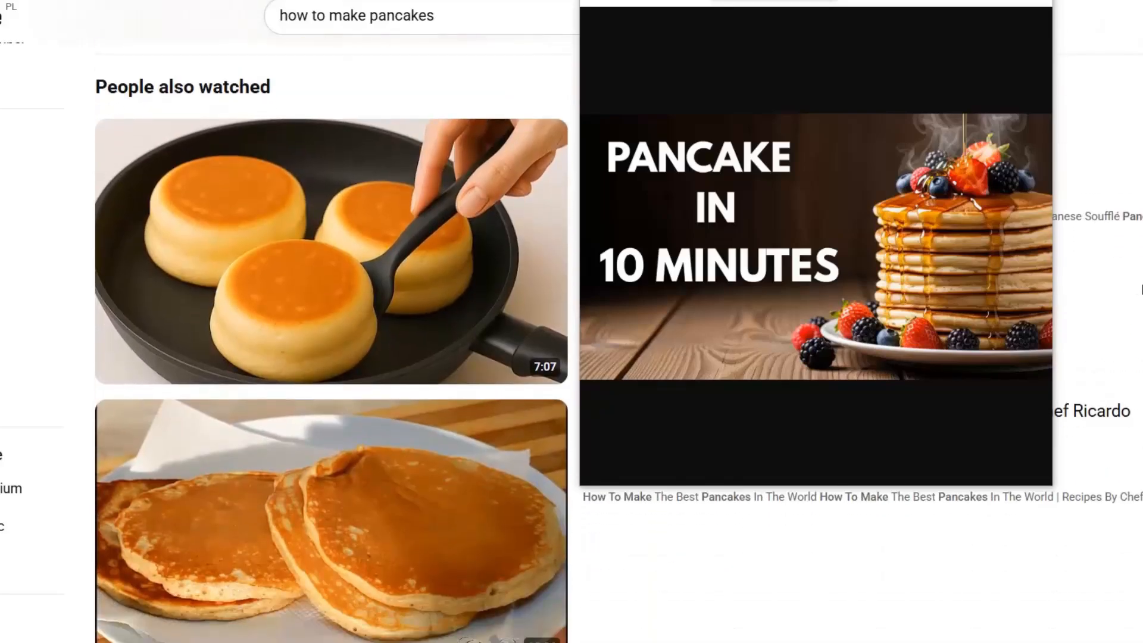
{"action": "scroll", "scroll_direction": "down", "scroll_amount": 3}
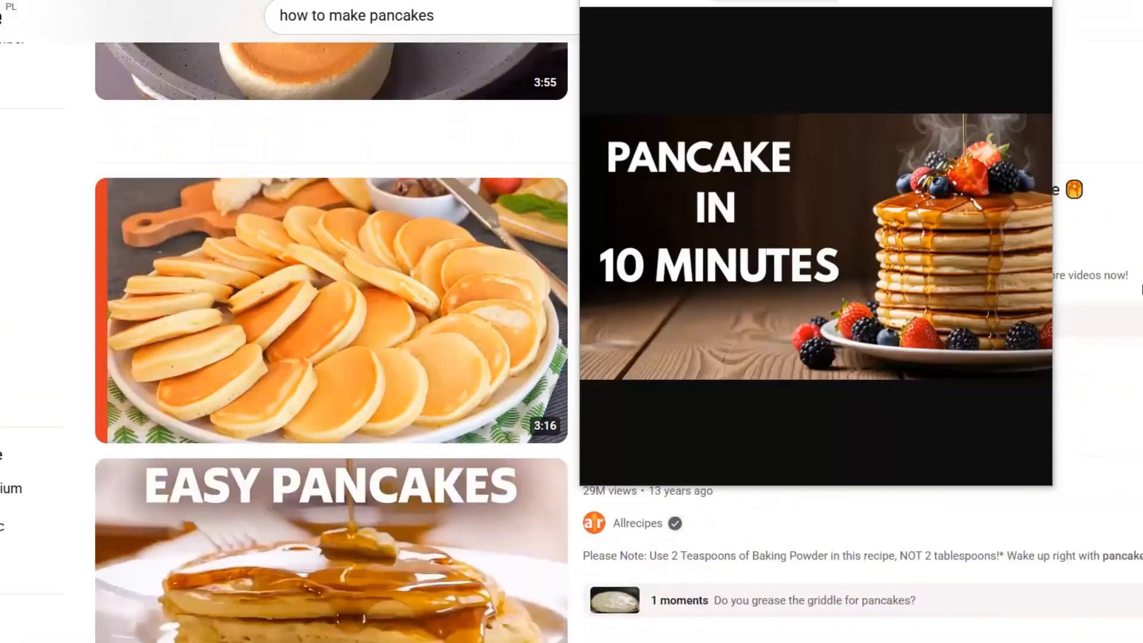
{"action": "scroll", "scroll_direction": "down", "scroll_amount": 3}
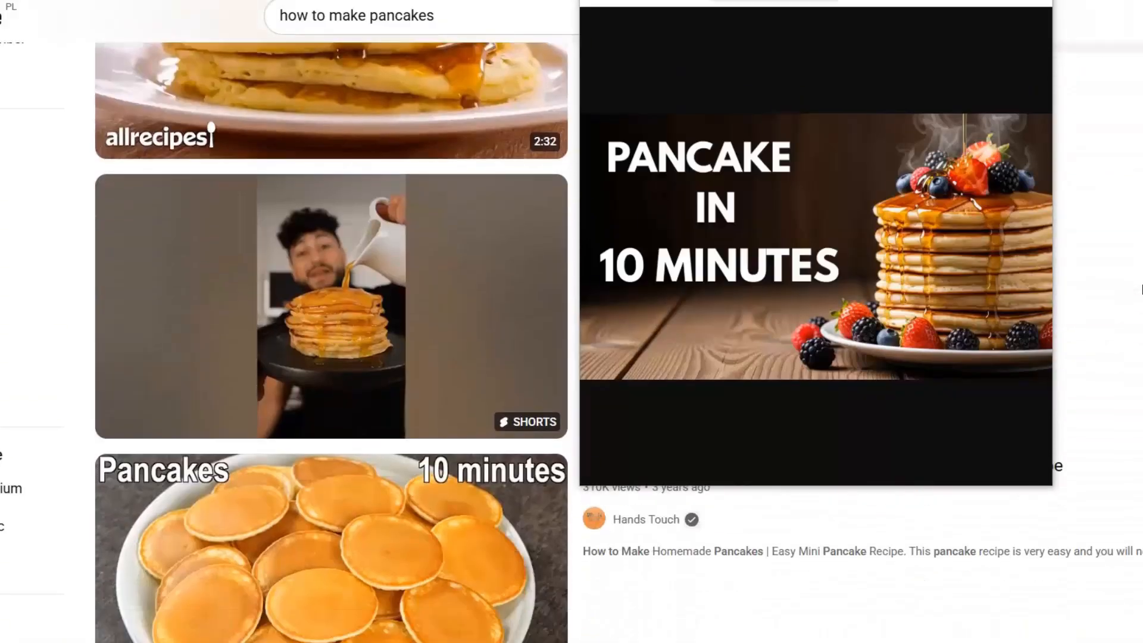